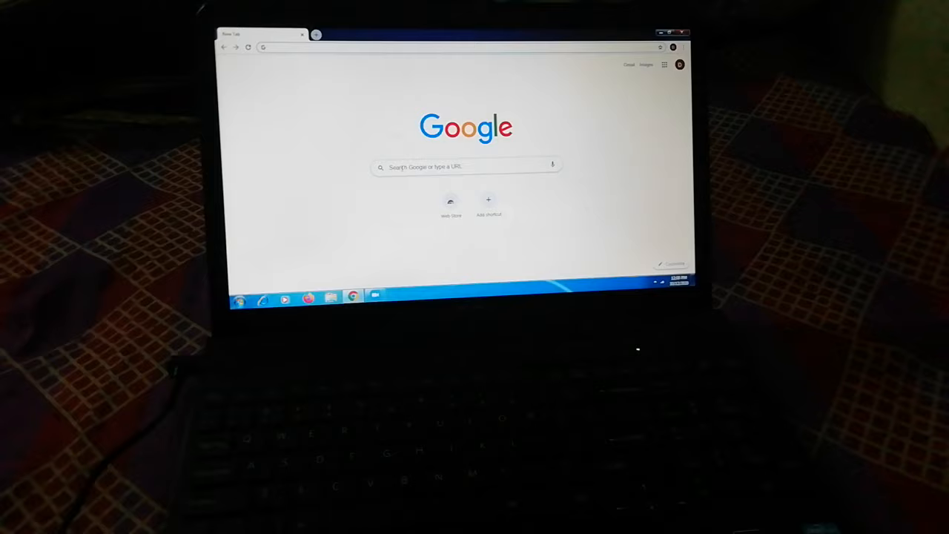
type("DEE")
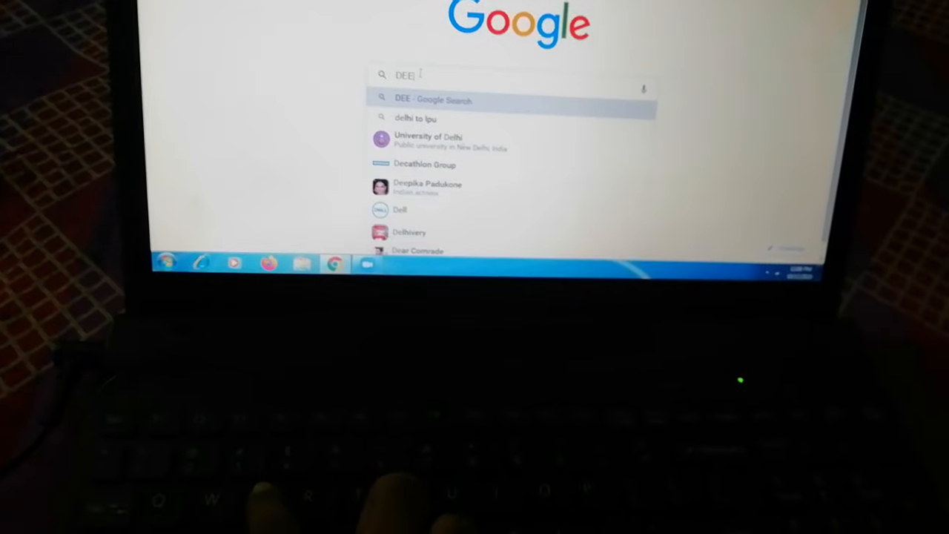
type("K")
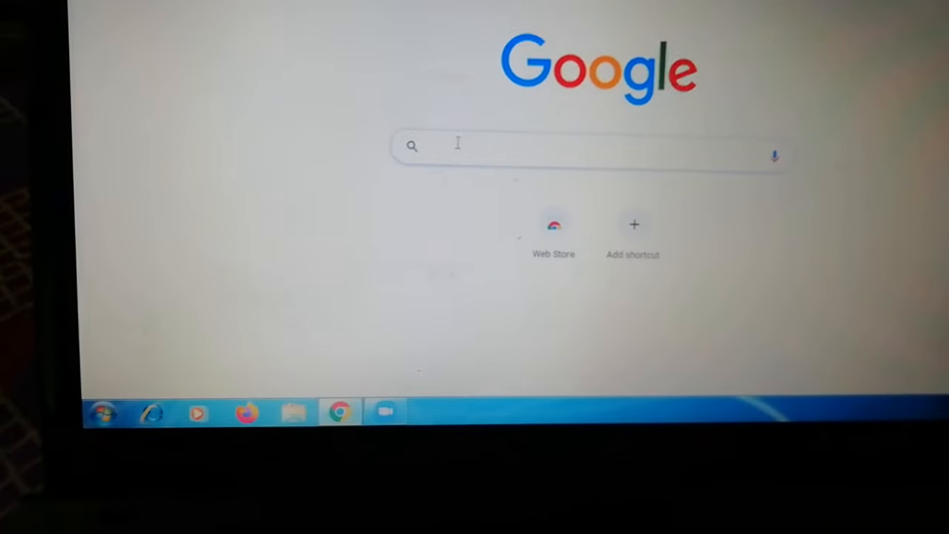
type("deekshitha")
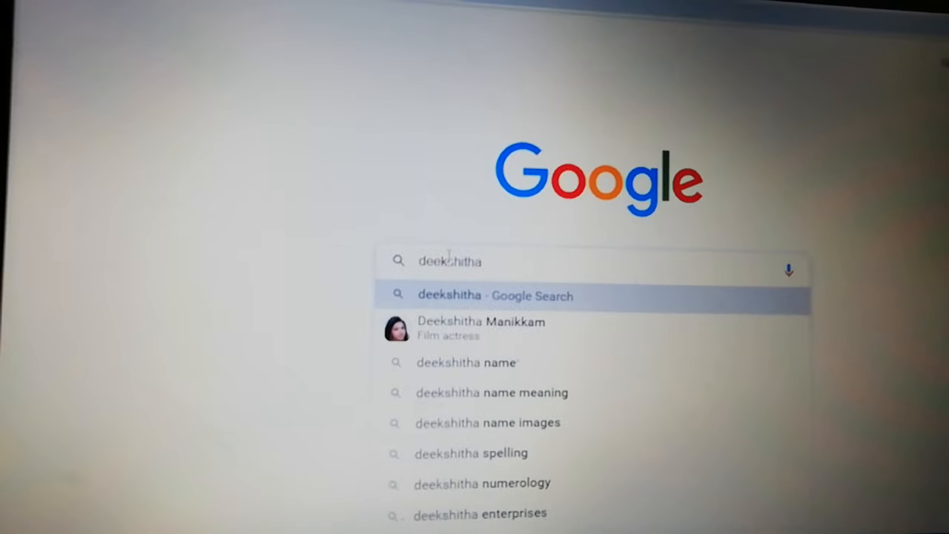